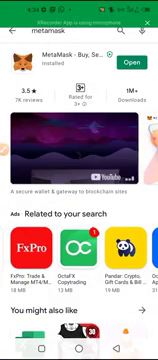
# Scroll the Play Store listing down to the installed MetaMask app
pyautogui.scroll(-3)
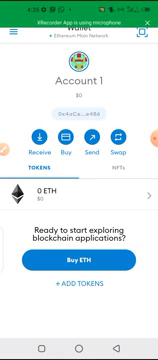
# Switch to the in-app browser and begin entering 'app' in the address bar
pyautogui.click(13, 35)
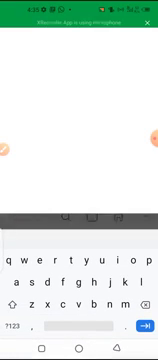
pyautogui.write('app')
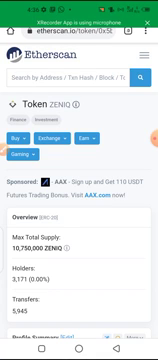
# Scroll the ZENIQ Etherscan page down to the Profile Summary contract address
pyautogui.scroll(-3)
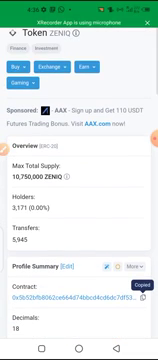
pyautogui.scroll(-3)
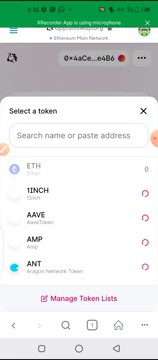
# Focus the 'Search name or paste address' field to paste the ZENIQ contract address
pyautogui.click(79, 103)
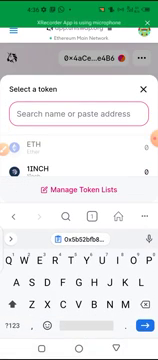